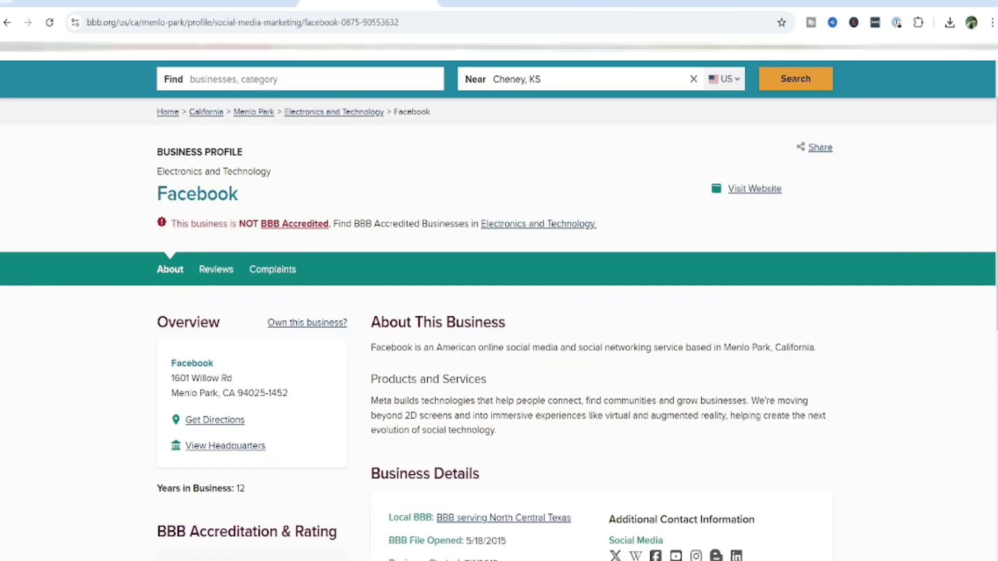
Step: Scroll through Facebook's BBB profile to view its About section and business details
scroll(down, 3)
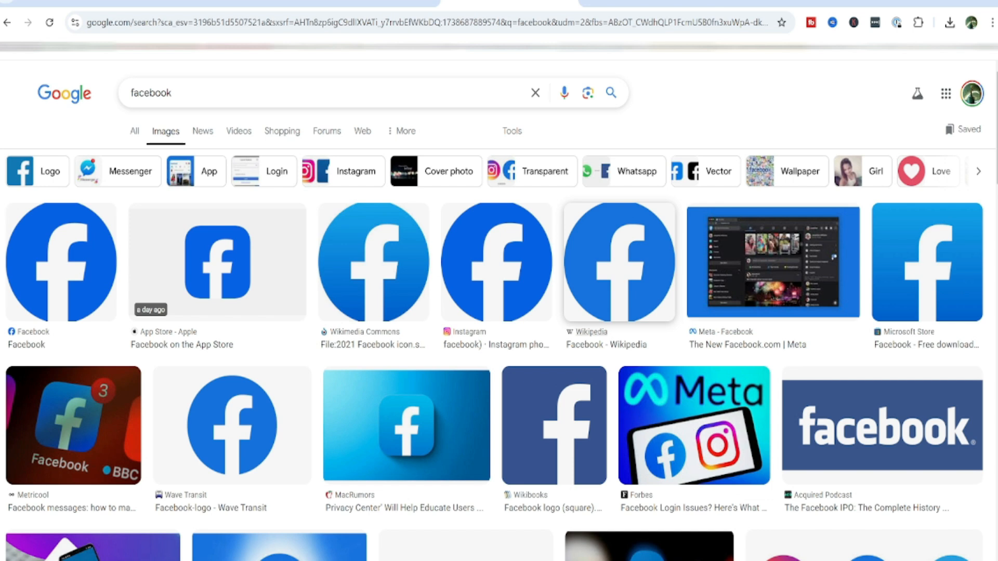
mouse_move(618, 261)
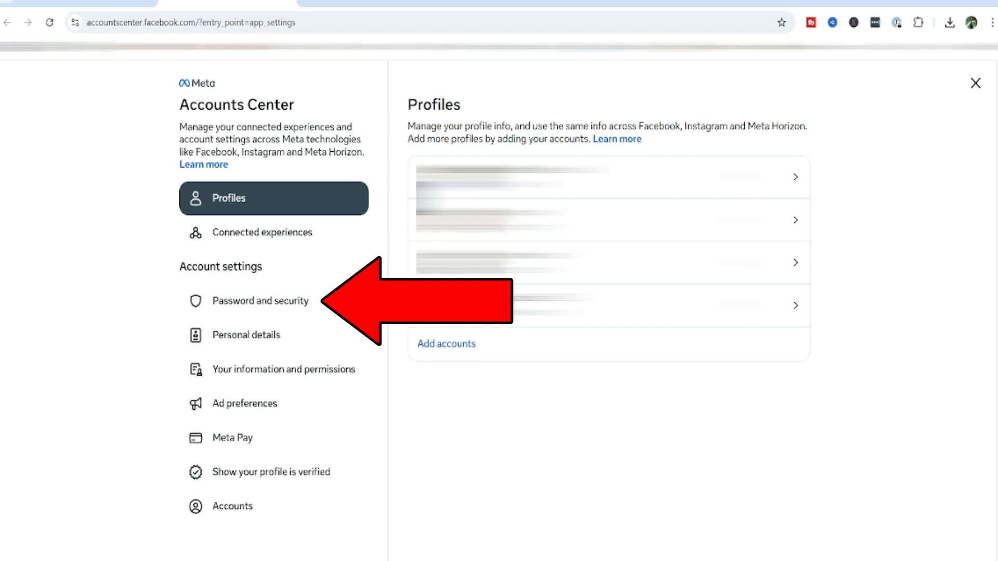
mouse_move(259, 301)
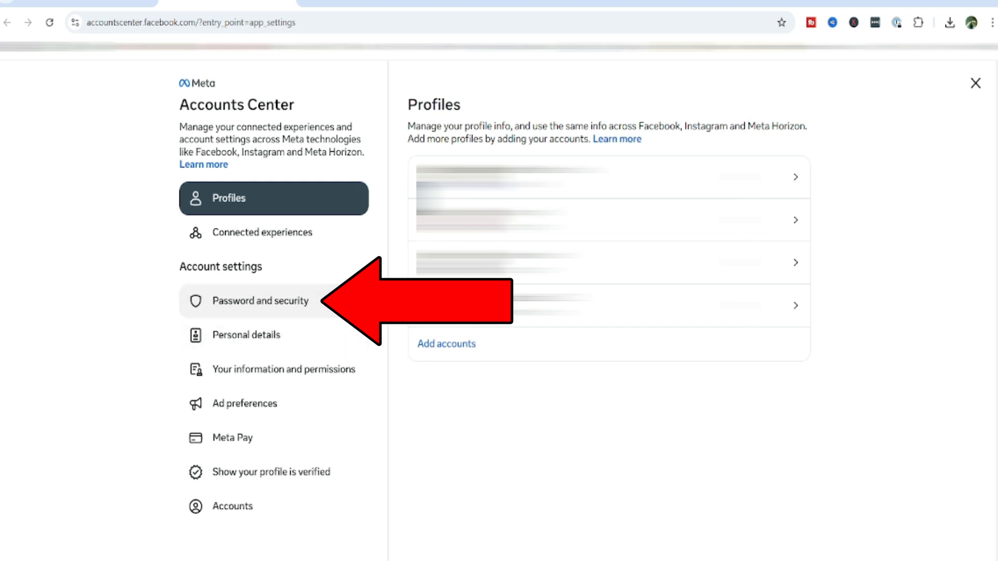
Step: Open 'Password and security' under Account settings in Accounts Center
click(259, 301)
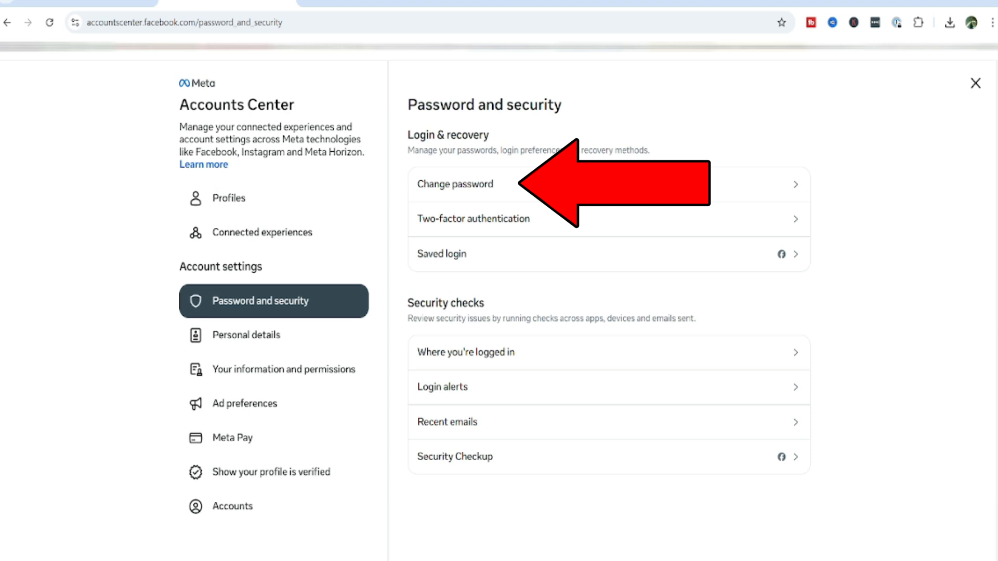
mouse_move(454, 184)
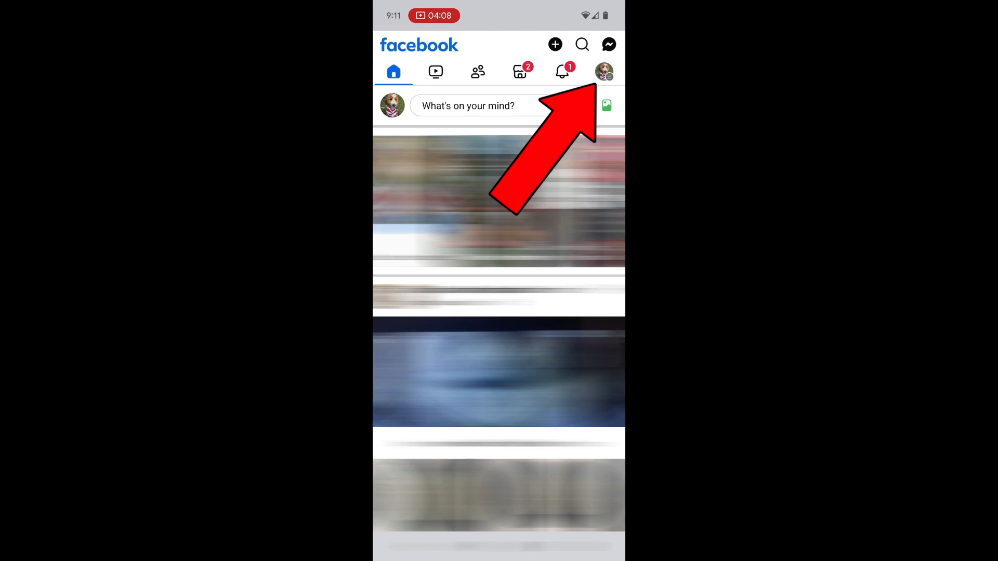
Step: Search settings for 'password' from Settings & privacy and open Password and security
click(604, 71)
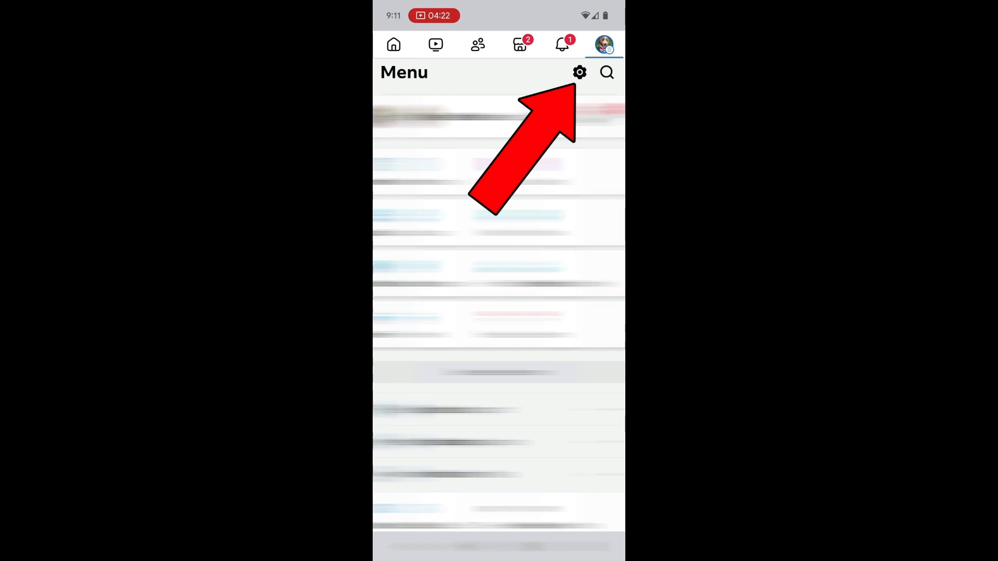
click(578, 72)
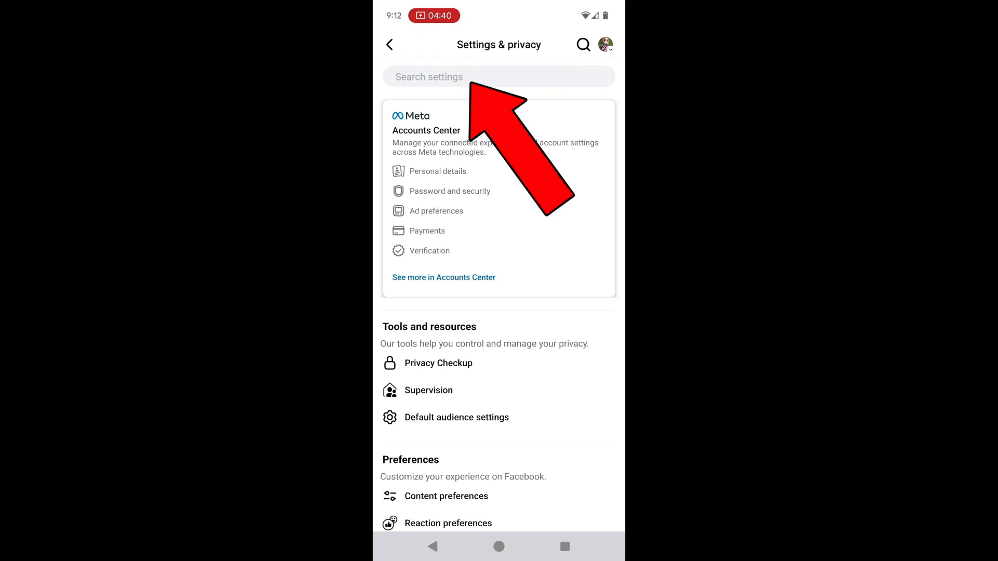
text(password)
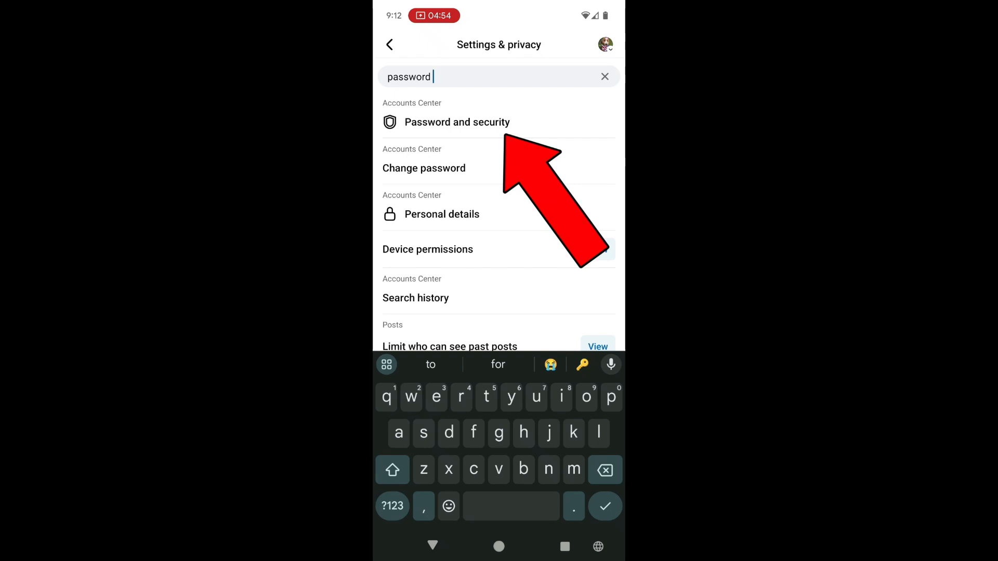
click(457, 121)
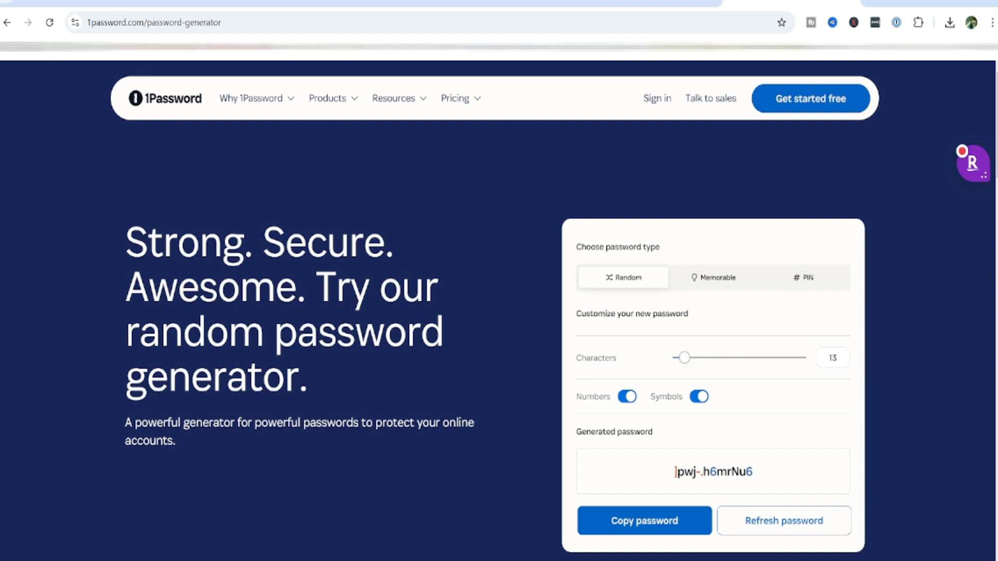
Step: Refresh the 1Password generator three times for new random passwords
click(784, 521)
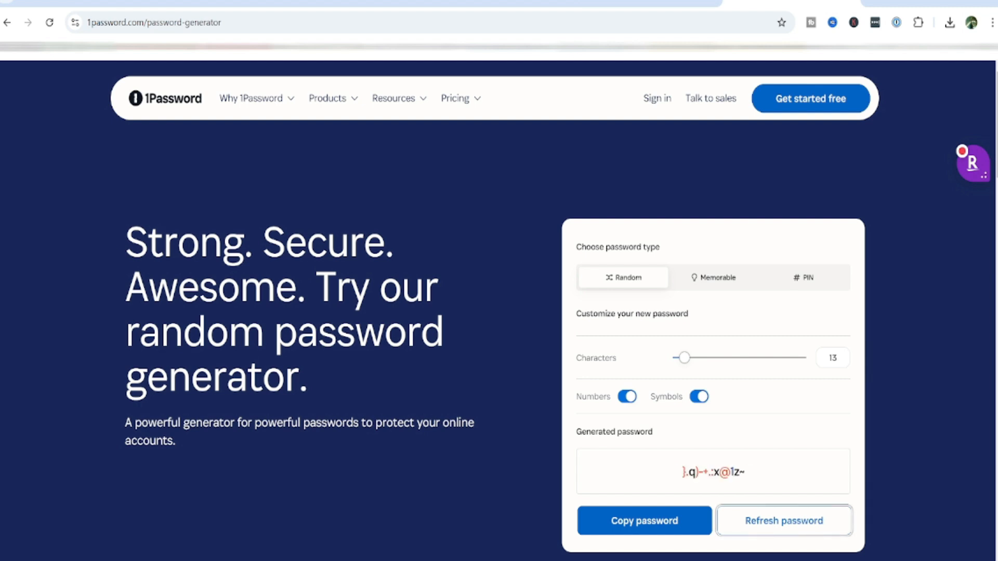
click(783, 520)
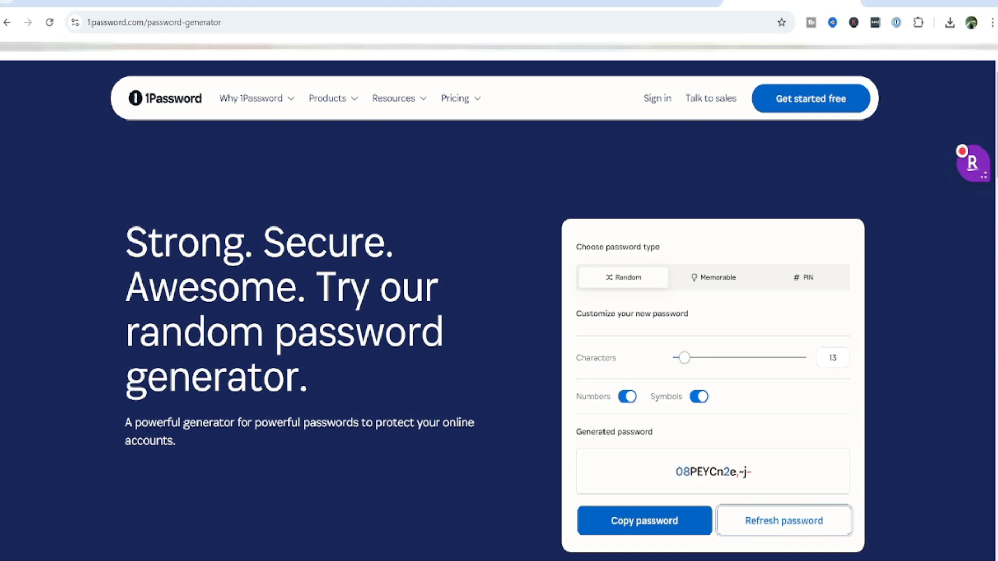
click(643, 520)
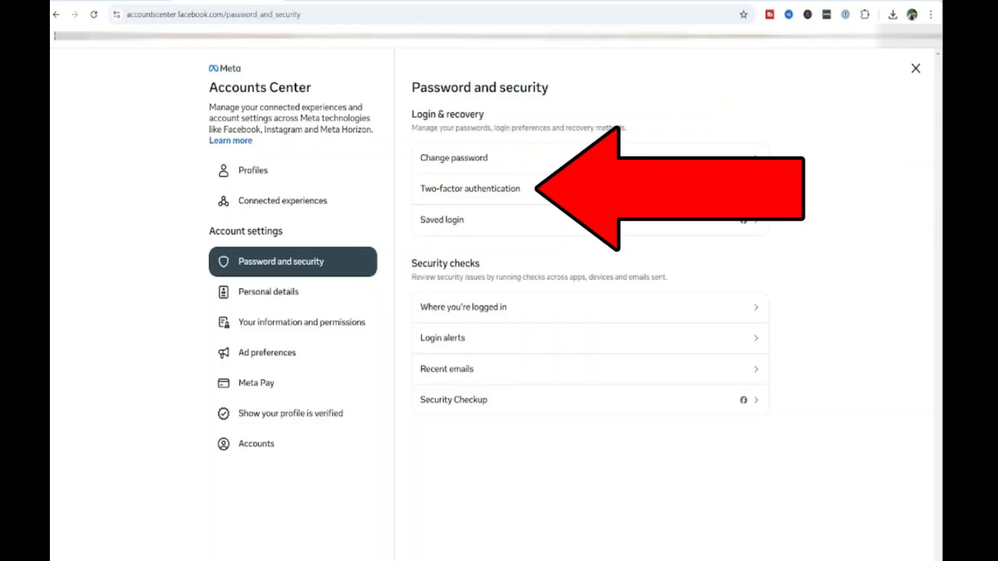
mouse_move(470, 188)
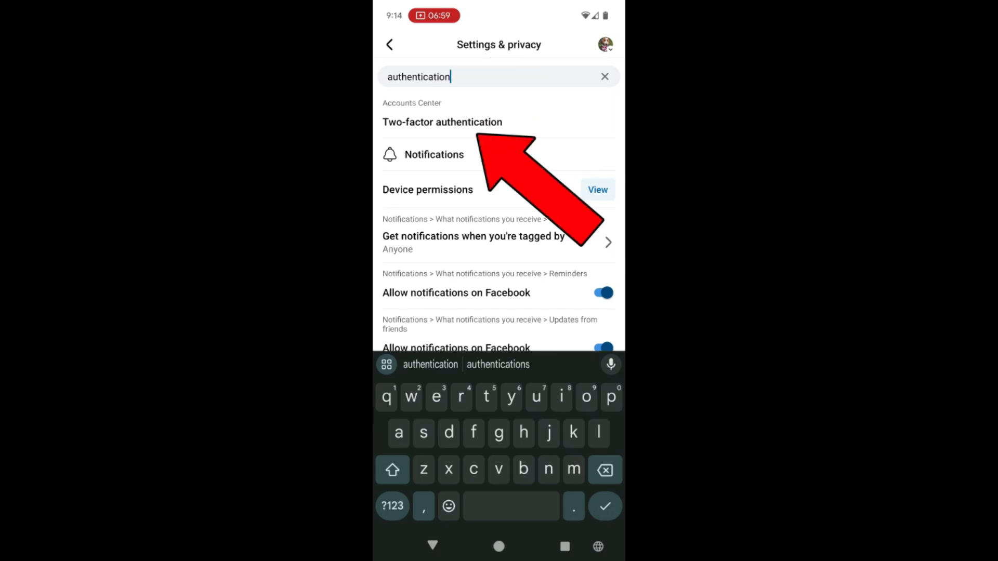
Step: Select the Two-factor authentication result from the 'authentication' settings search
click(442, 122)
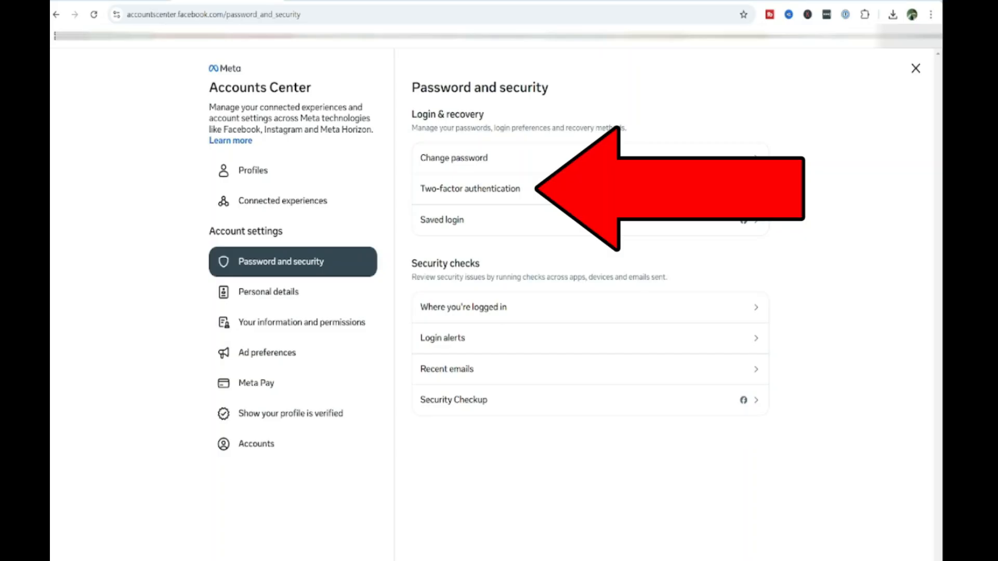
mouse_move(468, 189)
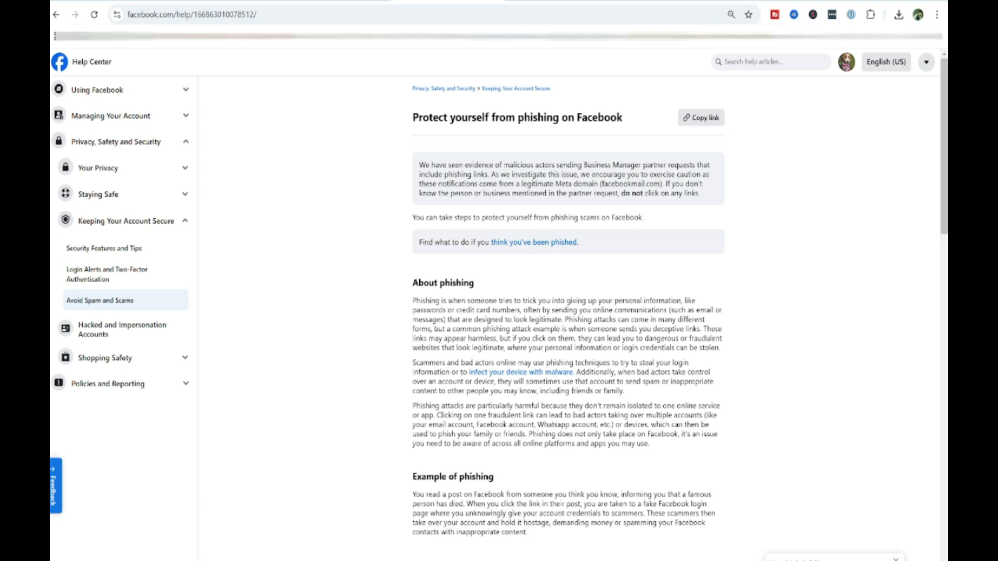
Step: Scroll through the Avoid Spam and Scams phishing article for signs and avoidance tips
scroll(down, 3)
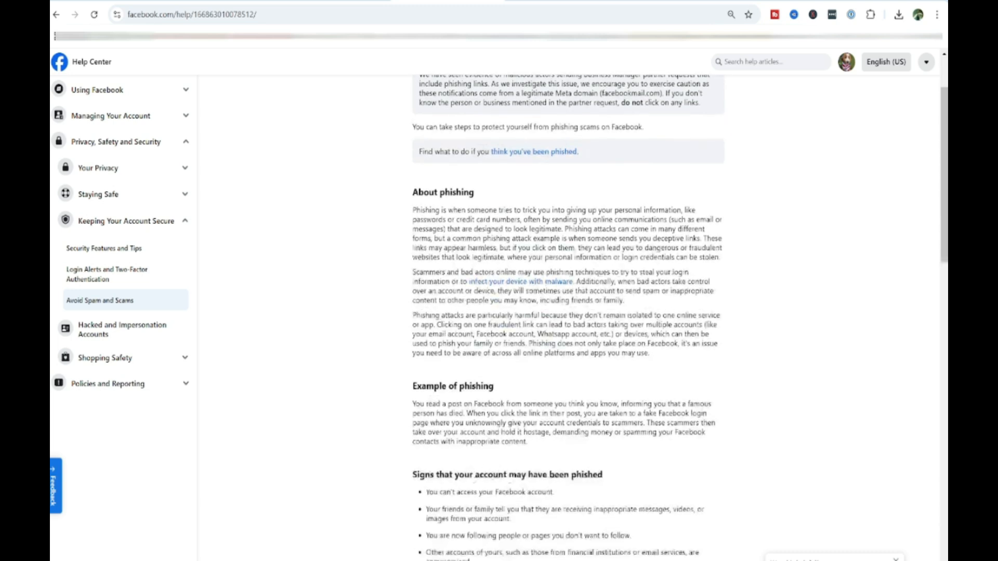
scroll(down, 3)
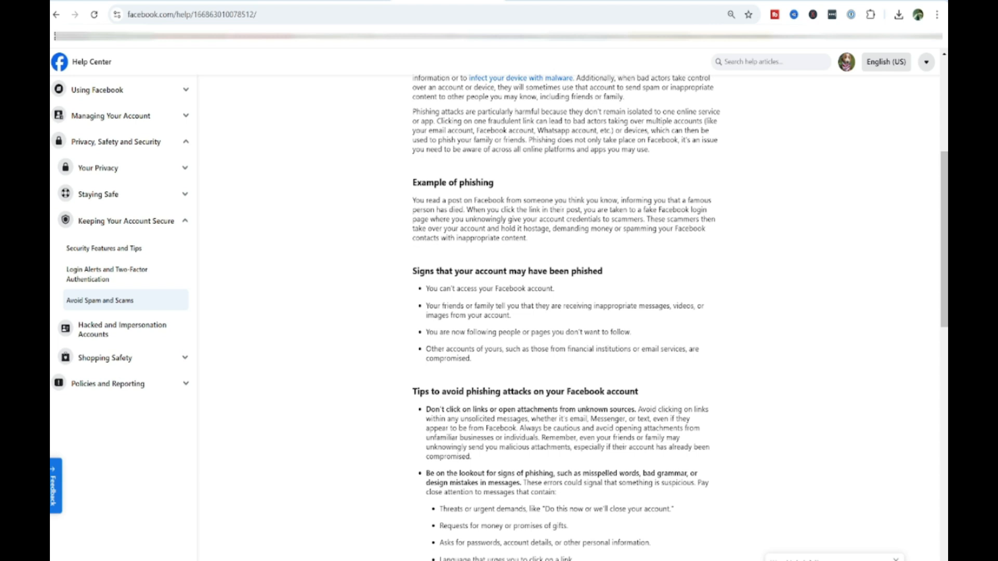
scroll(up, 3)
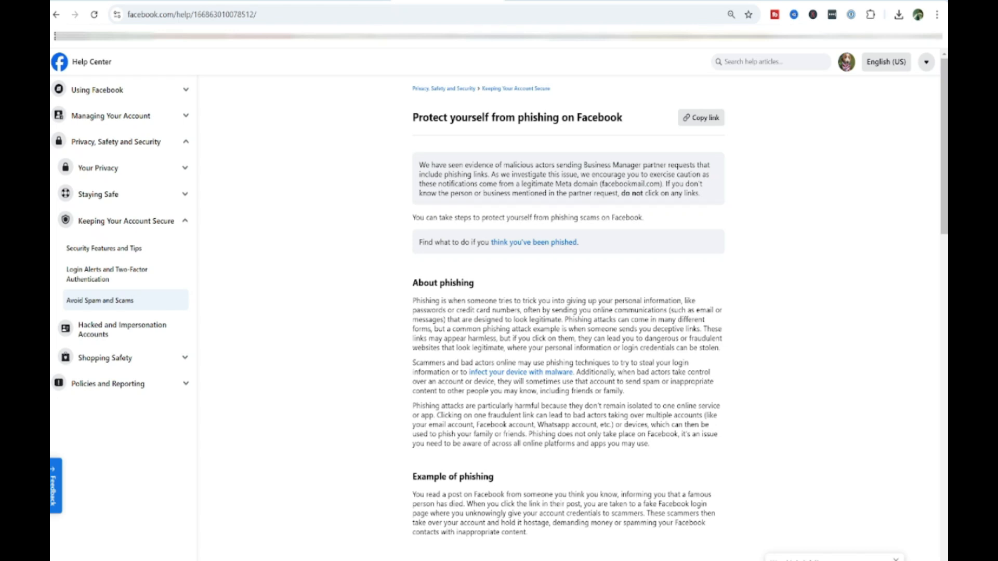
scroll(down, 3)
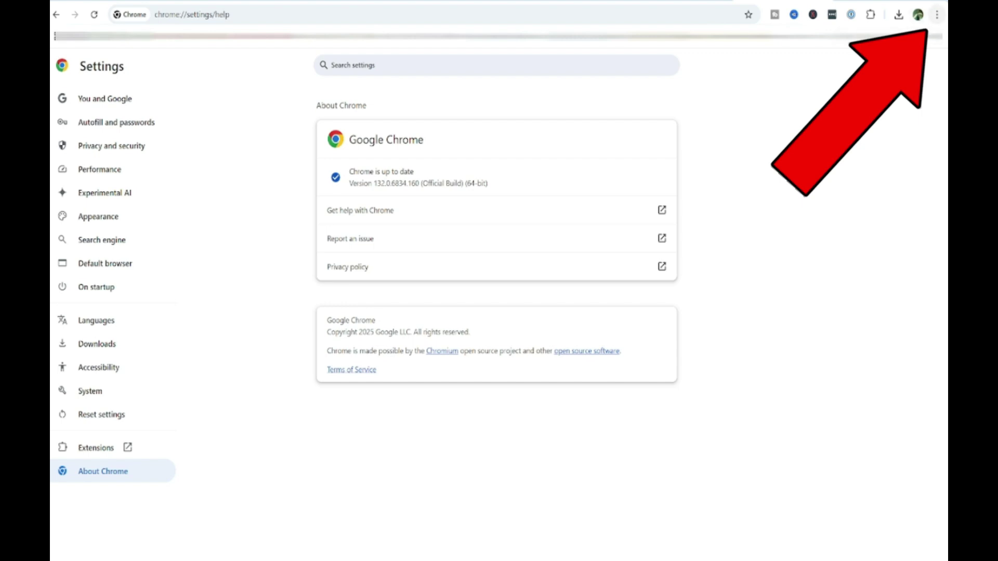
Step: Use Chrome's three-dot menu to reach About Google Chrome and confirm it's up to date
click(936, 14)
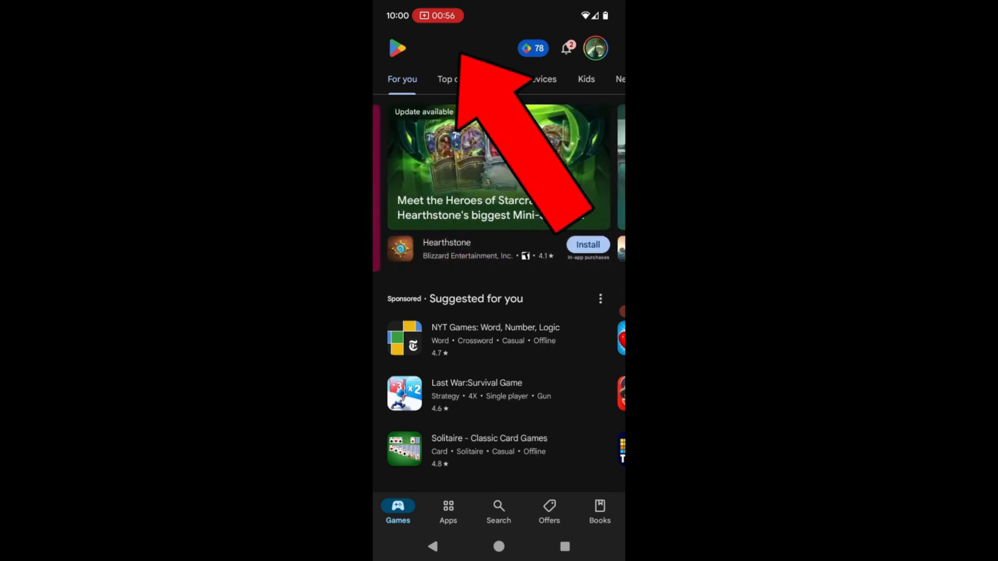
Step: Search 'facebook' in the Play Store and check the installed Facebook listing for updates
click(499, 510)
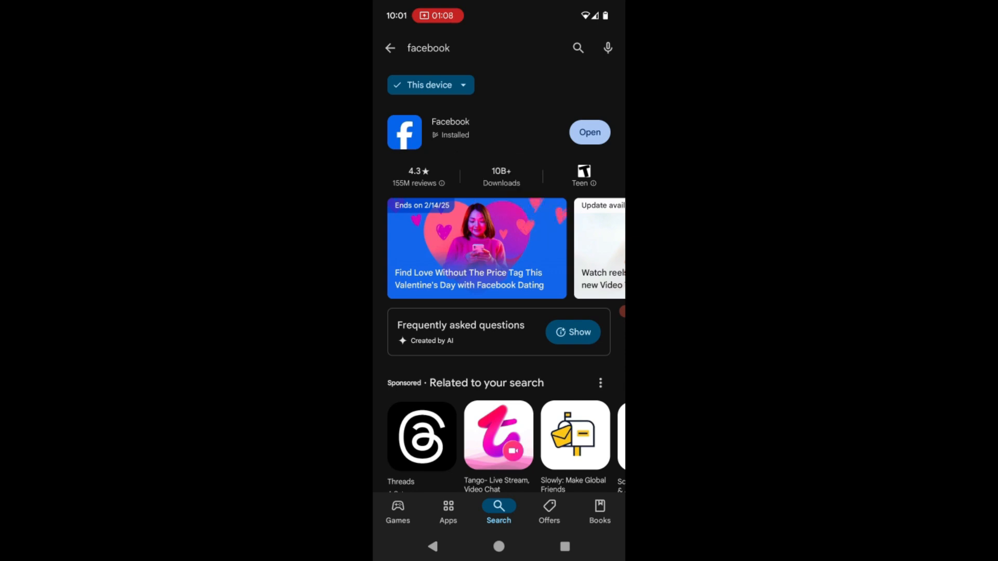
click(450, 127)
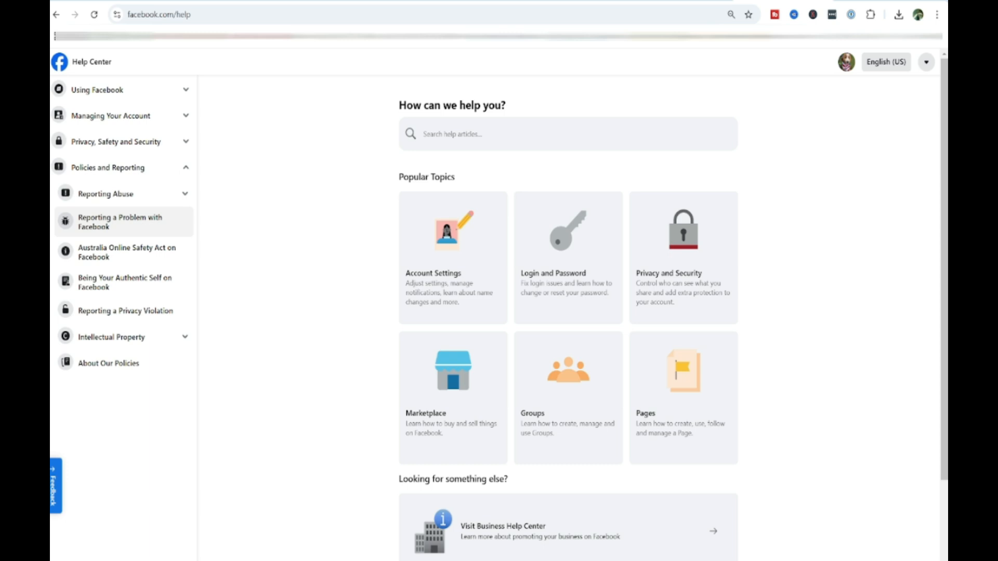
mouse_move(111, 115)
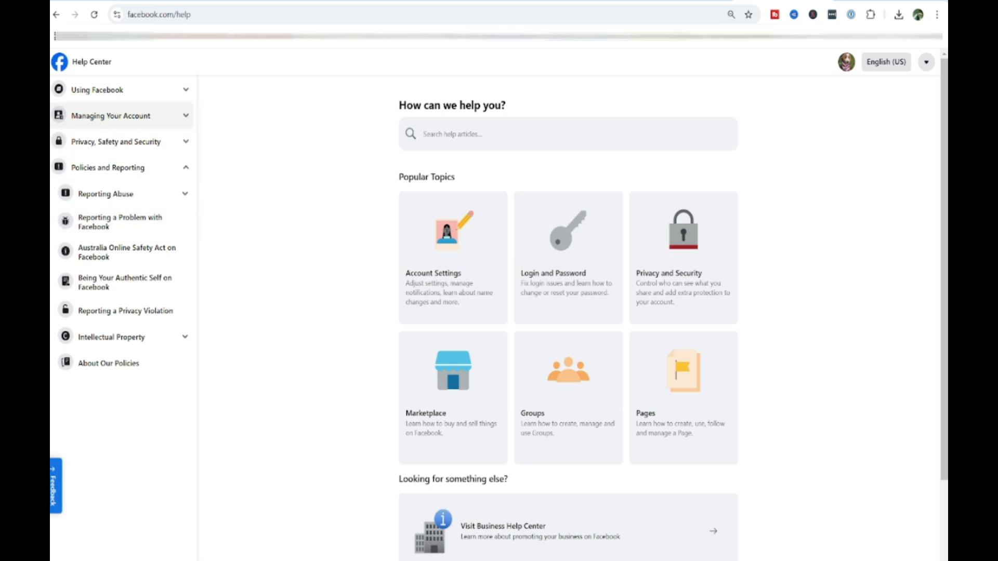
mouse_move(120, 221)
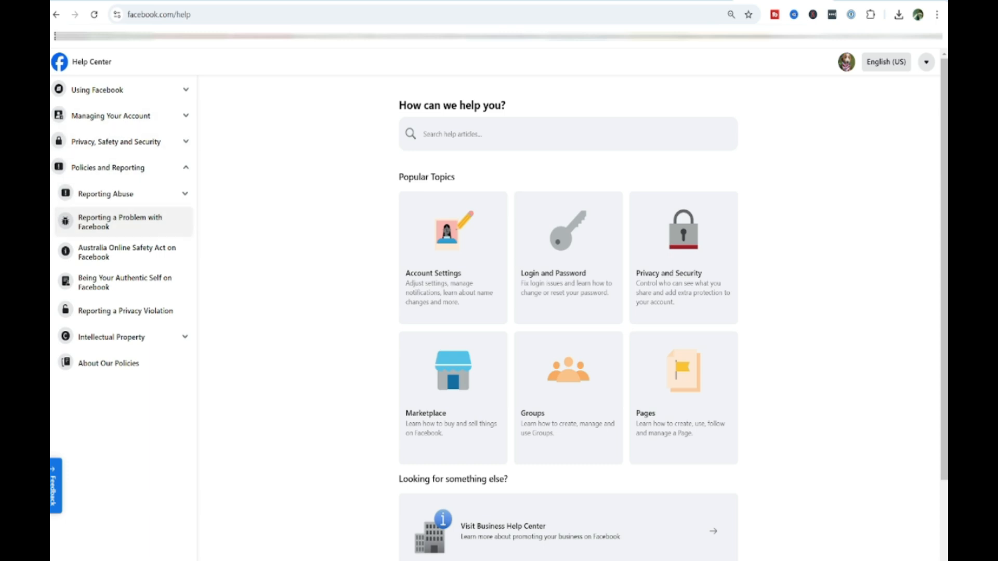
mouse_move(124, 281)
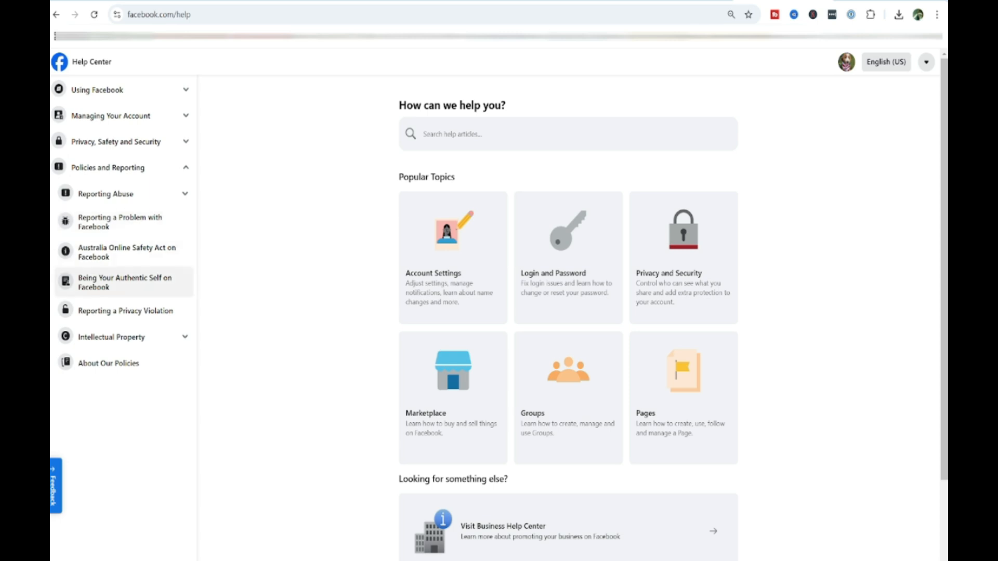